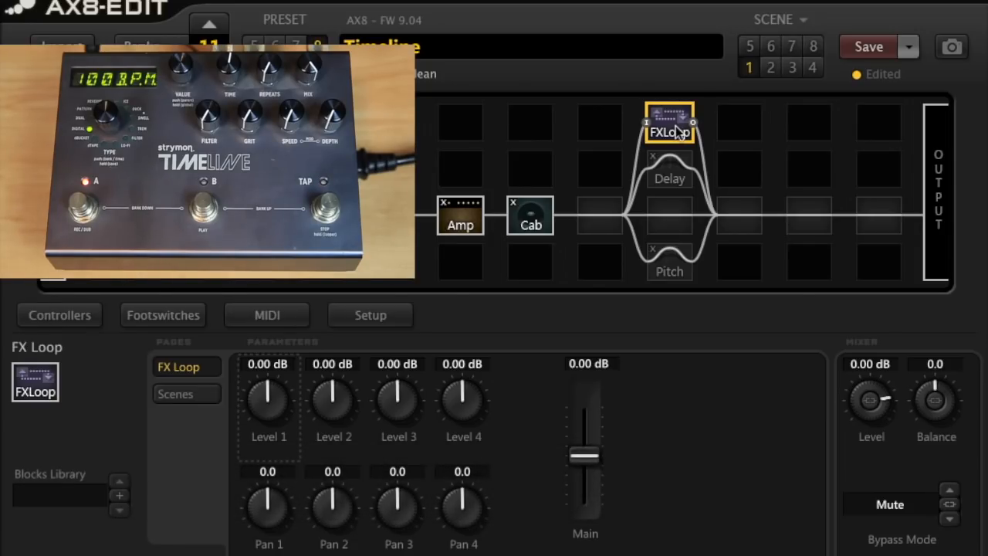
Step: Switch to scene 2, where the Delay block is active instead of the FX Loop
{"action": "left_click", "coordinate": [670, 178]}
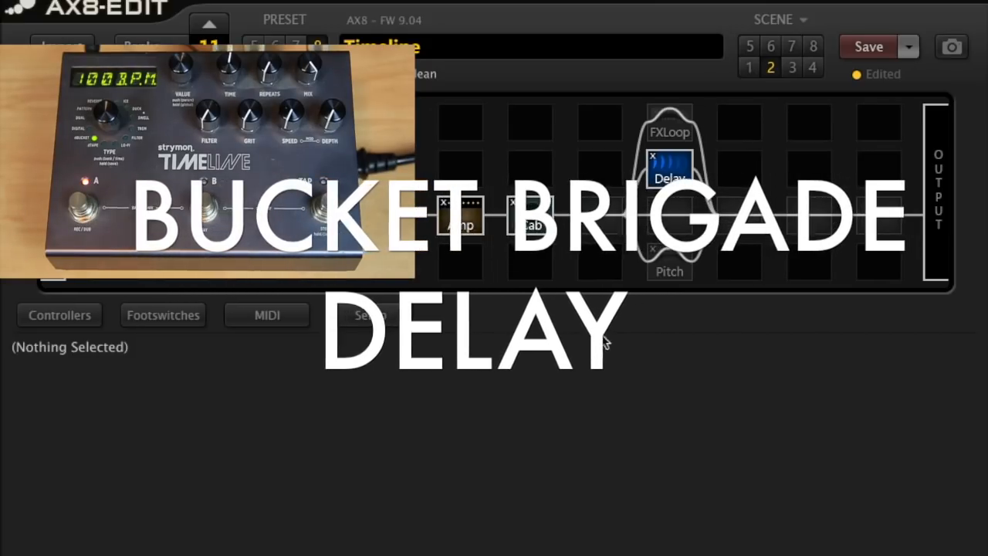
Step: Select the Stereo BBD Delay block and compare scene 2 against scene 1
{"action": "left_click", "coordinate": [670, 167]}
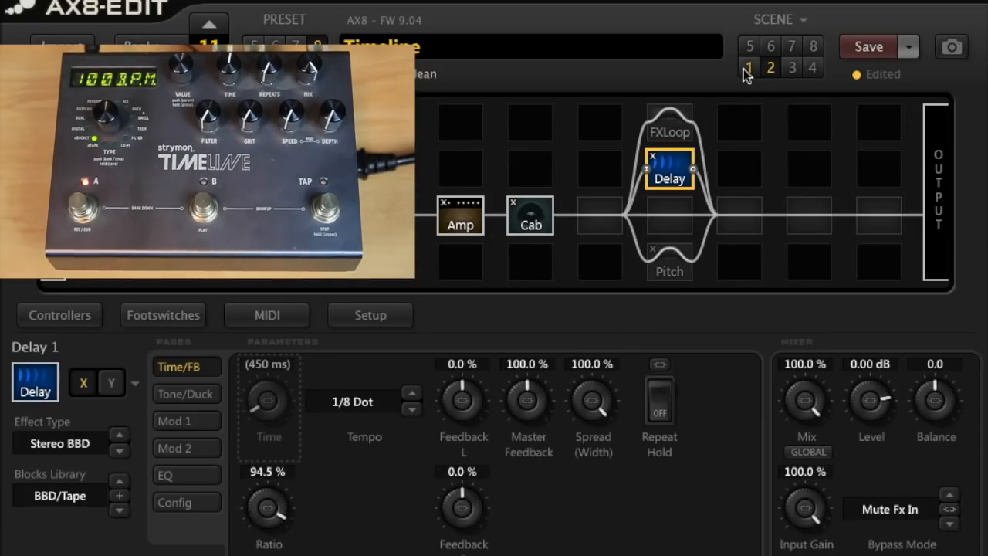
{"action": "mouse_move", "coordinate": [747, 68]}
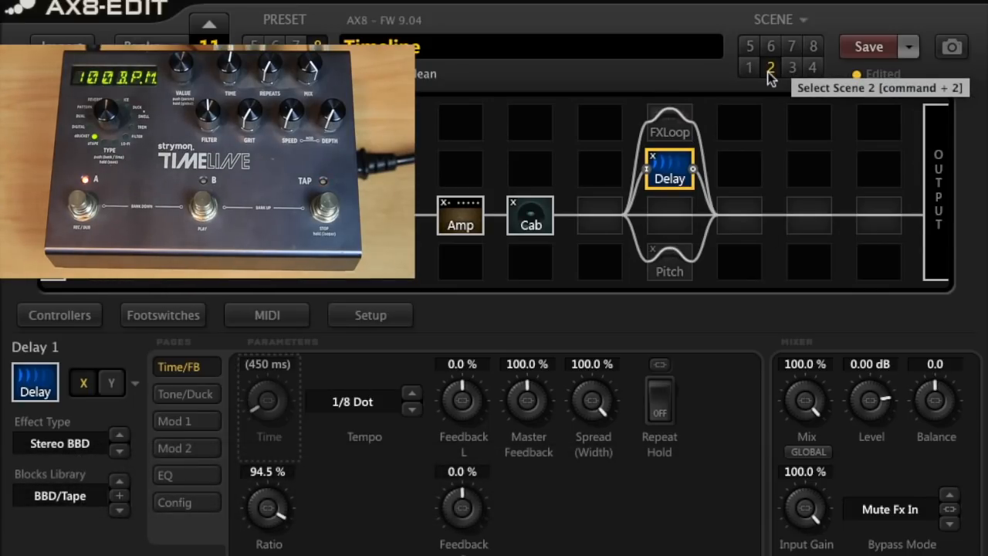
{"action": "left_click", "coordinate": [749, 66]}
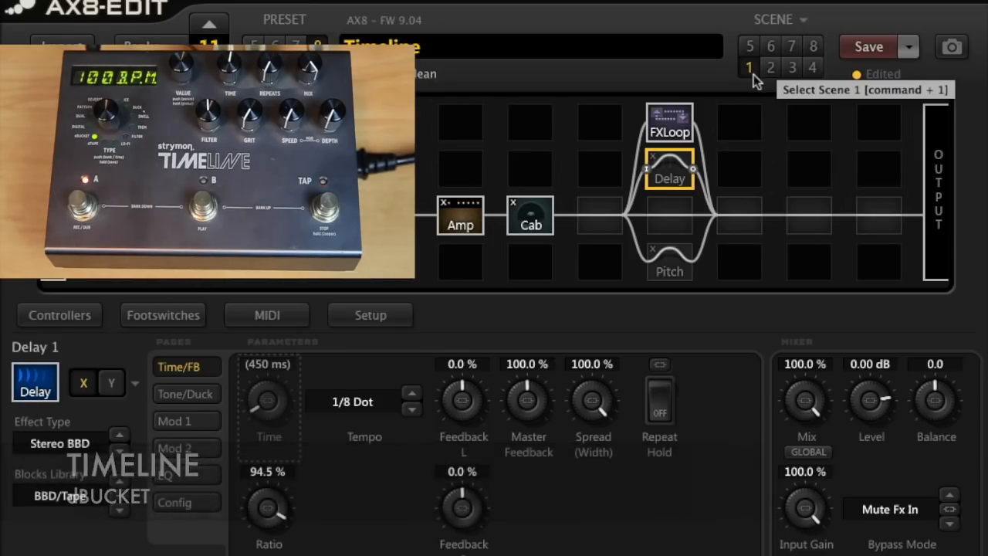
{"action": "left_click", "coordinate": [769, 68]}
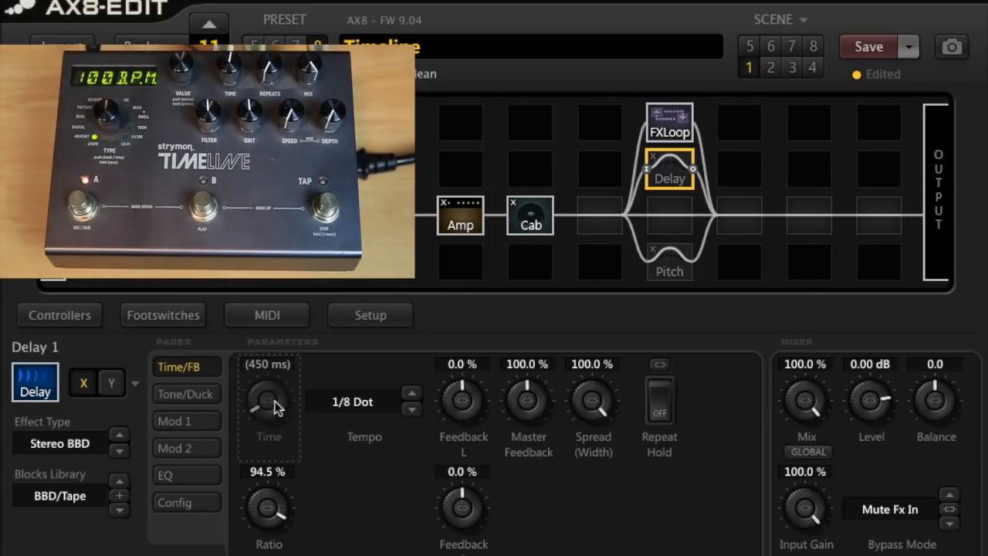
Step: Show the delay's Tone/Duck settings with Drive at 2.00, then switch to scene 2
{"action": "left_click", "coordinate": [185, 393]}
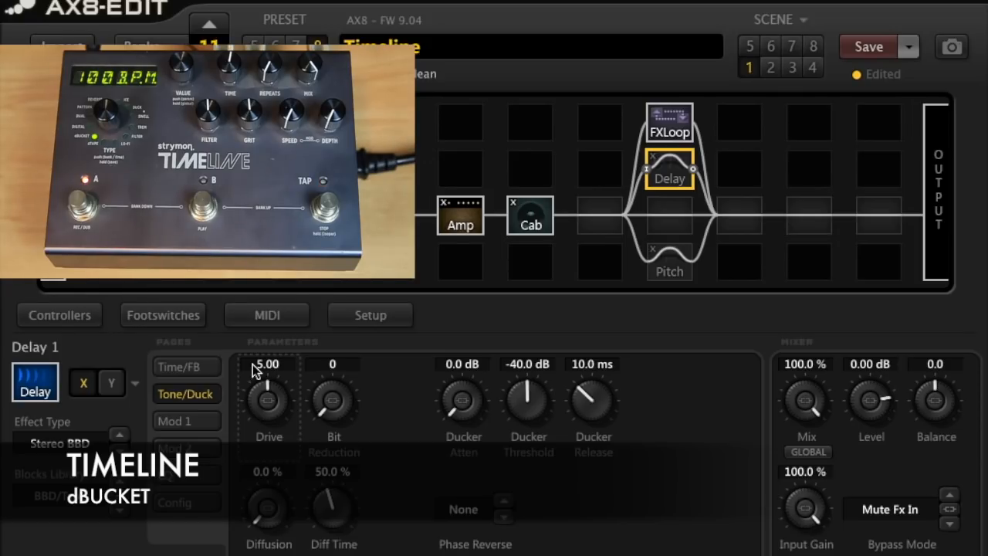
{"action": "mouse_move", "coordinate": [769, 68]}
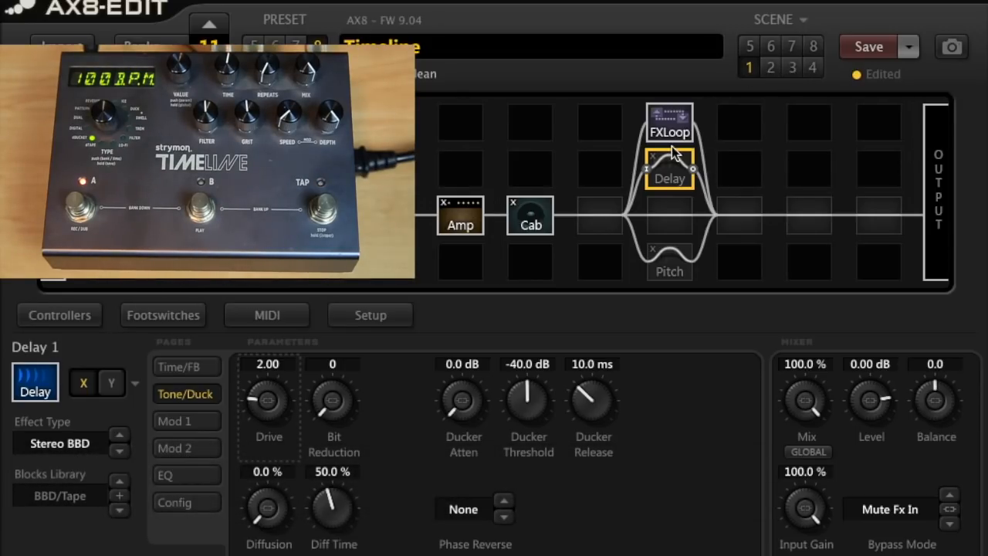
{"action": "left_click", "coordinate": [769, 68]}
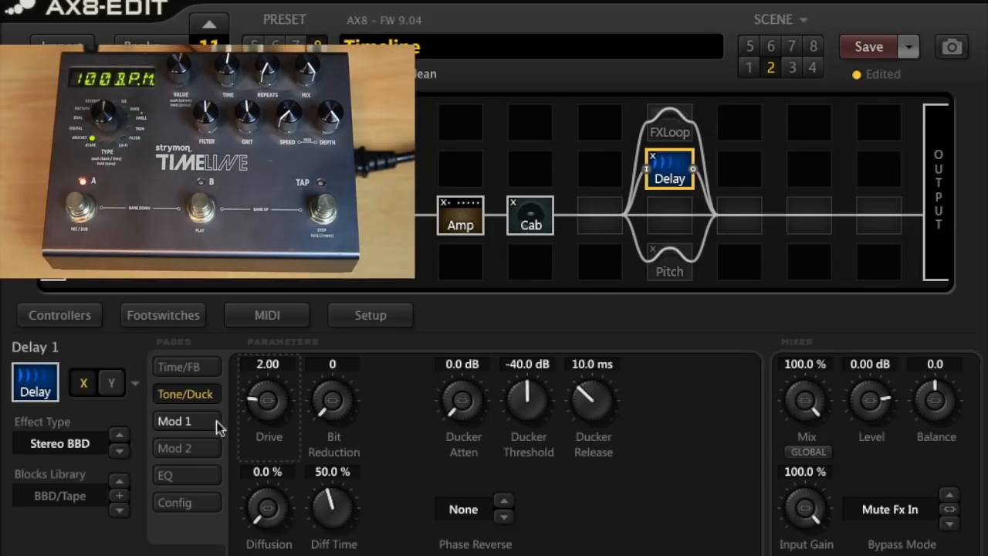
Step: Set the Mod 1 LFO to a Triangle wave at 0.235 Hz with 65.6% depth
{"action": "left_click", "coordinate": [173, 420]}
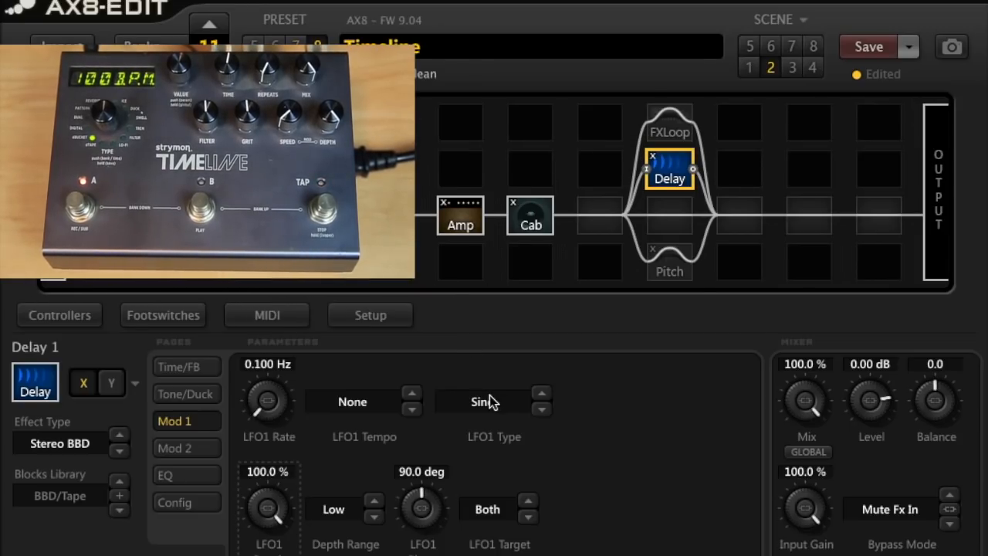
{"action": "left_click", "coordinate": [541, 395]}
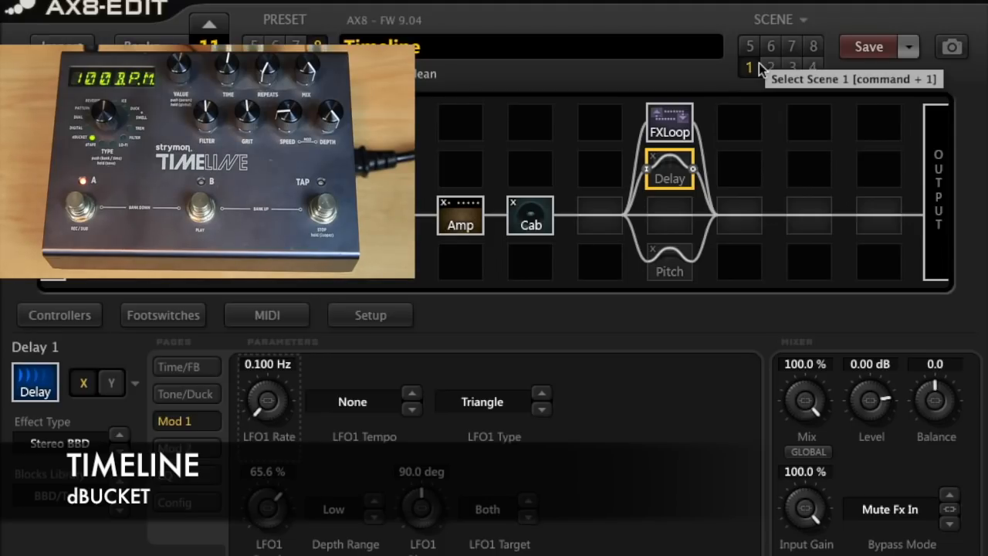
{"action": "left_click", "coordinate": [769, 68]}
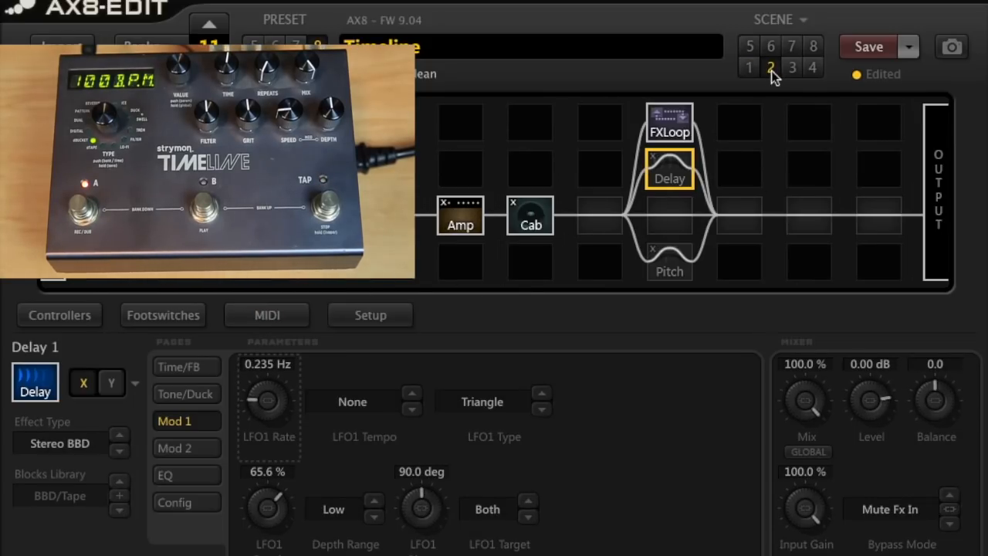
{"action": "mouse_move", "coordinate": [771, 68]}
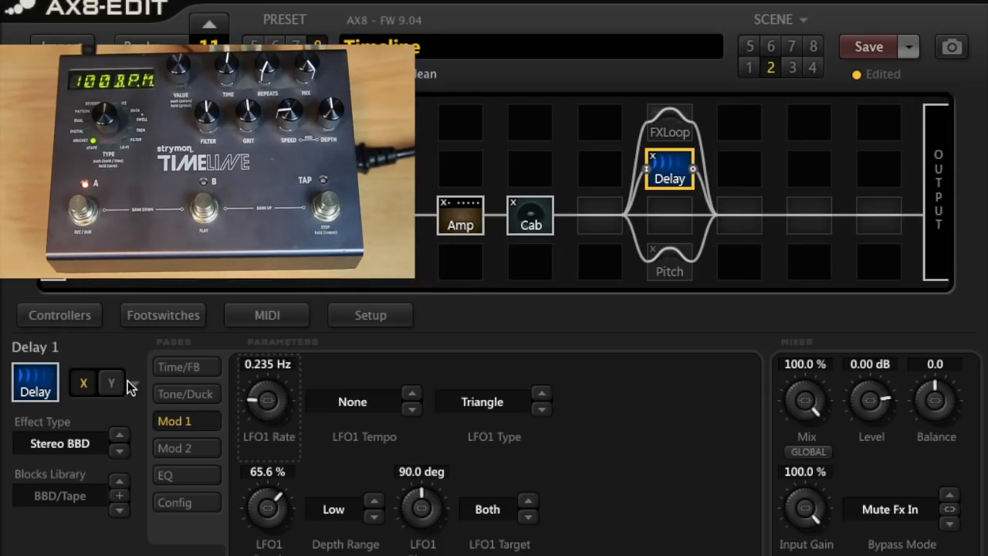
Step: Put the delay on channel Y as Stereo Tape with 95.0% ratio, then return to scene 1
{"action": "left_click", "coordinate": [111, 383]}
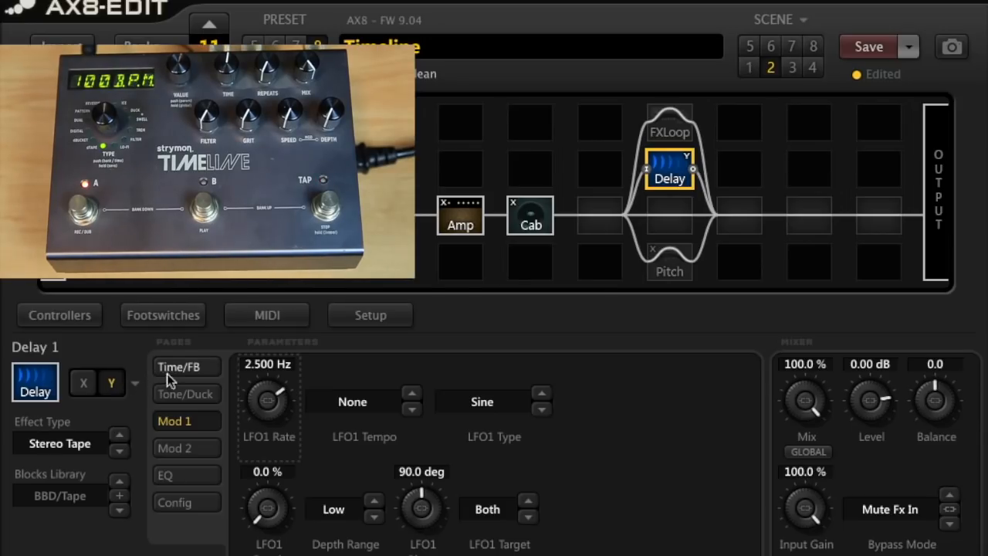
{"action": "left_click", "coordinate": [185, 366]}
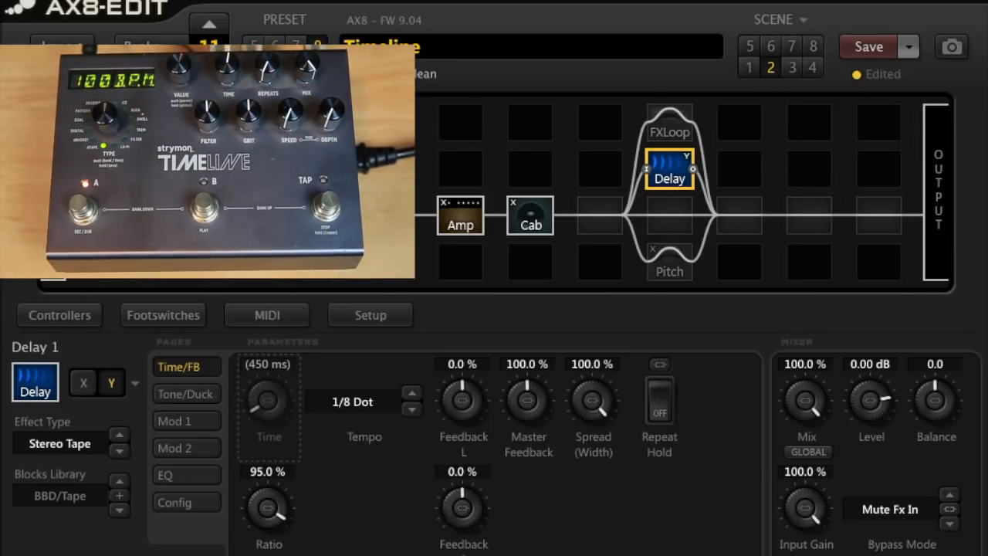
{"action": "left_click", "coordinate": [182, 421]}
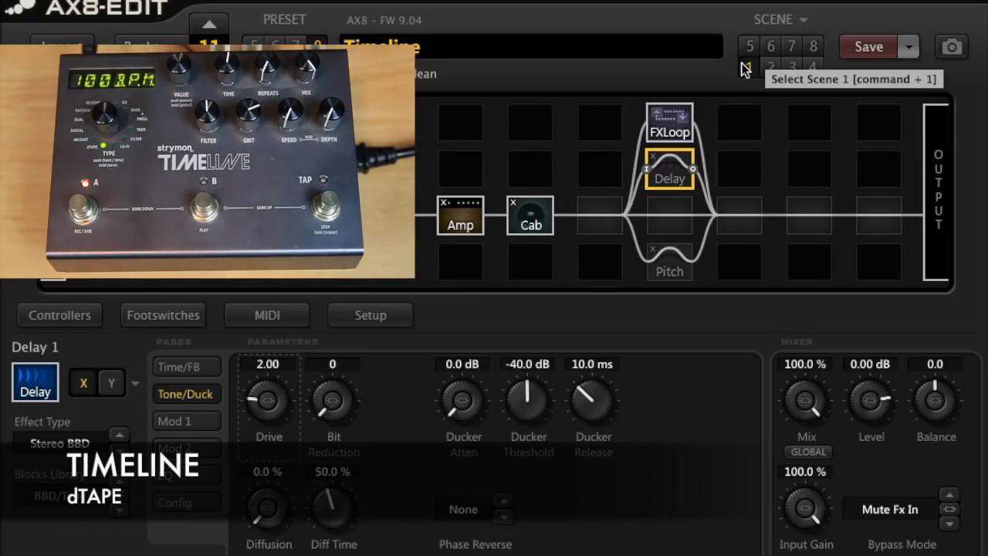
{"action": "left_click", "coordinate": [771, 68]}
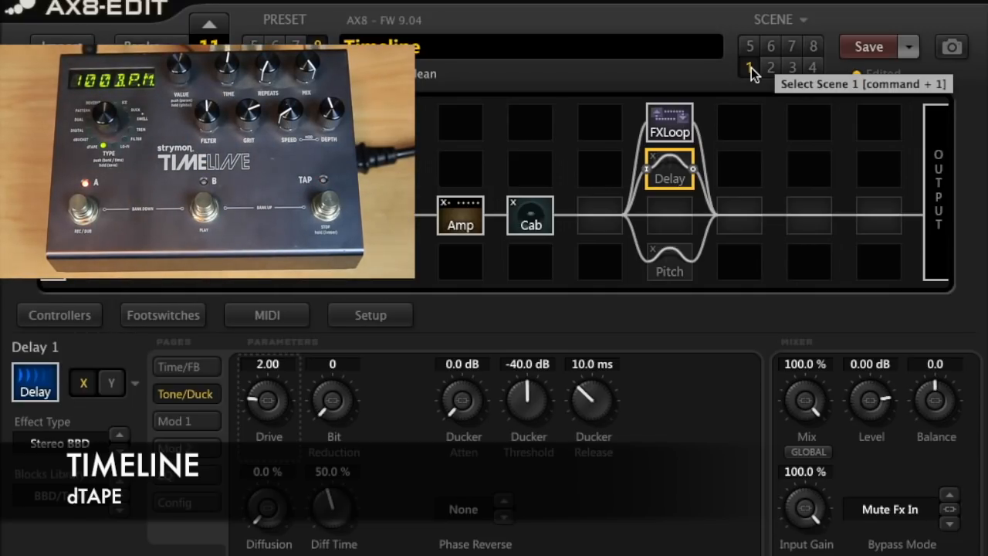
Step: Review the delay's modulation and Tone/Duck settings, then switch to scene 2
{"action": "left_click", "coordinate": [176, 420]}
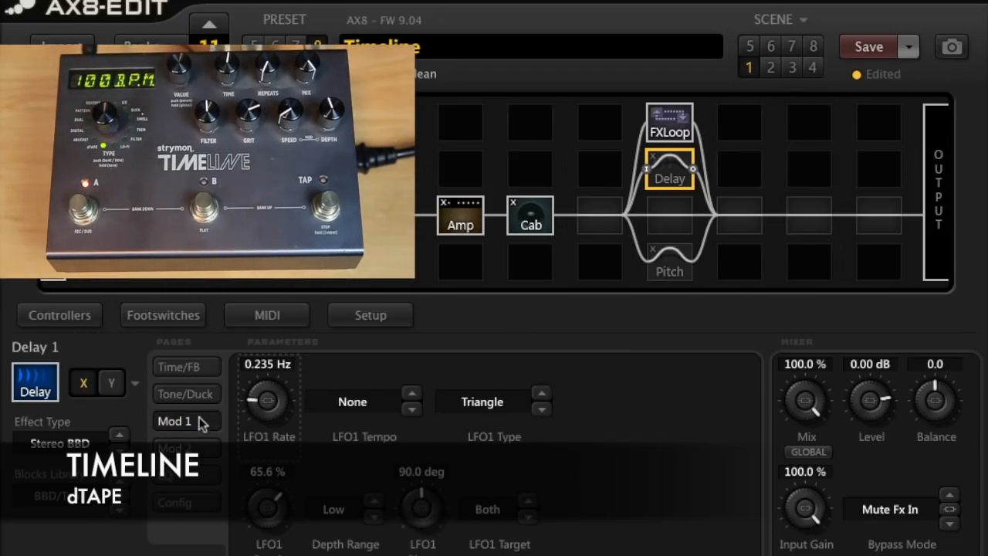
{"action": "left_click", "coordinate": [175, 420]}
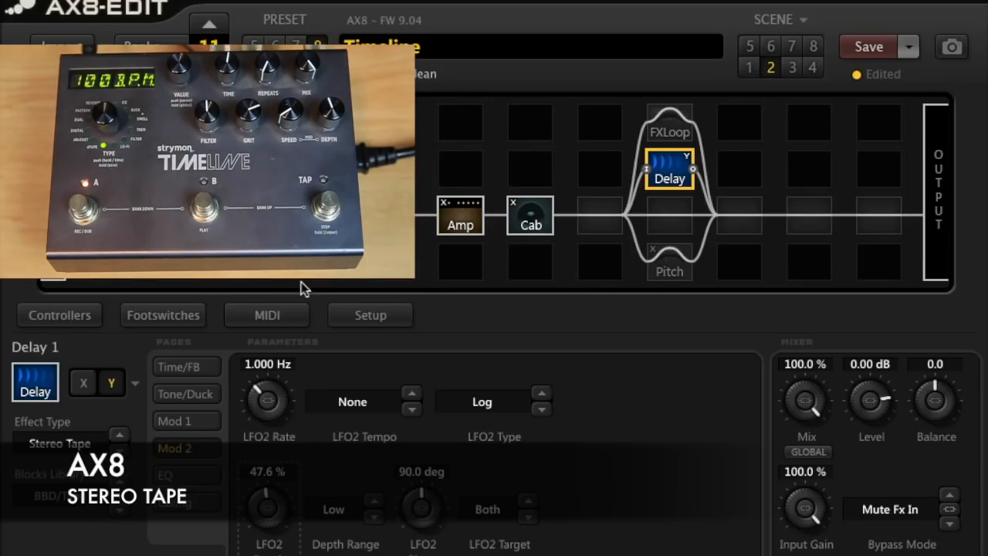
{"action": "left_click", "coordinate": [185, 394]}
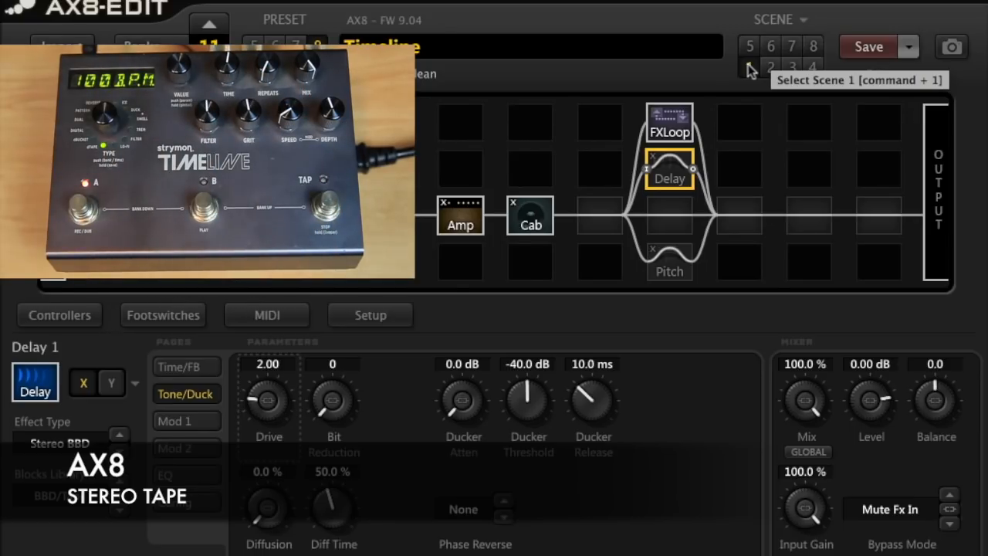
{"action": "left_click", "coordinate": [749, 67]}
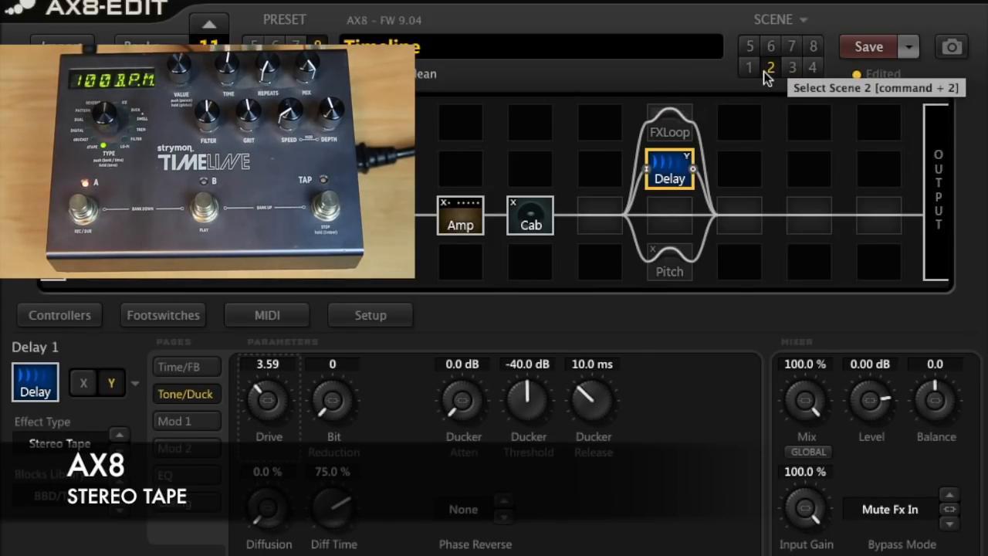
Step: Slow scene 2's LFO1 to 0.245 Hz on a Triangle wave and show its drive settings
{"action": "left_click", "coordinate": [174, 420]}
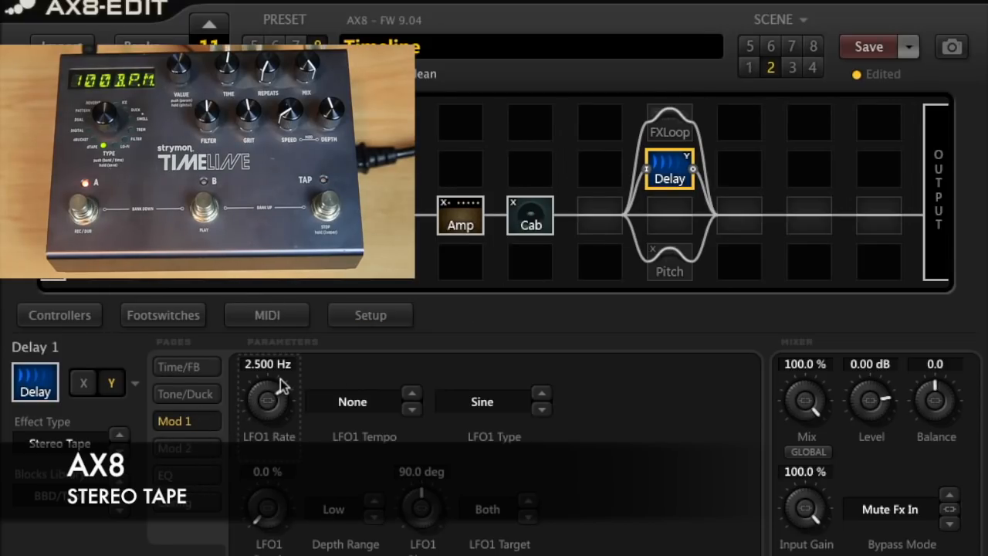
{"action": "left_click", "coordinate": [173, 448]}
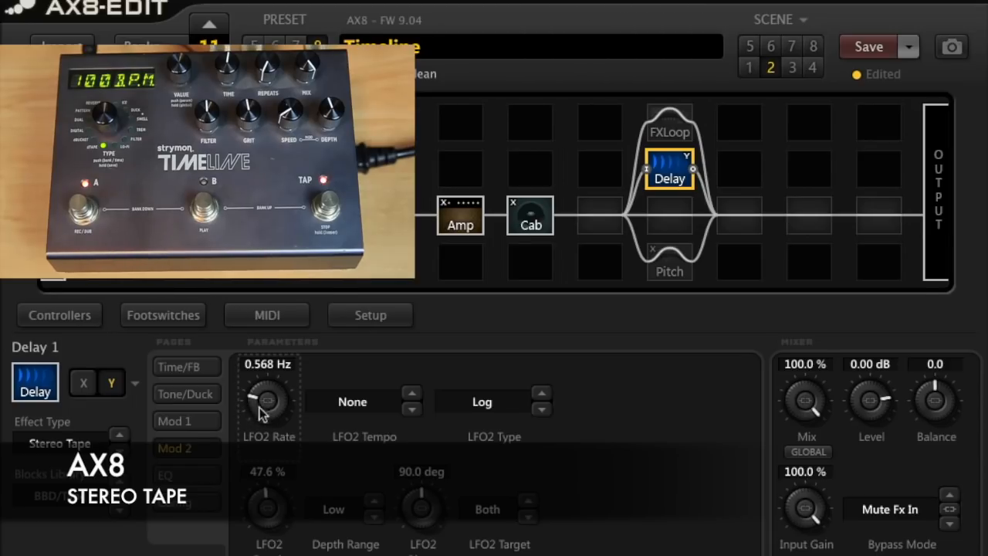
{"action": "left_click", "coordinate": [186, 420]}
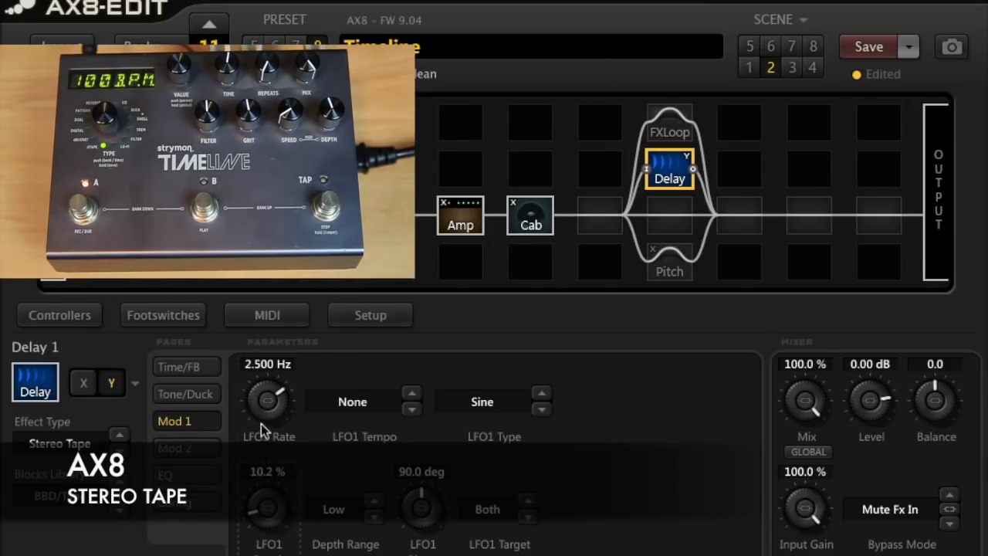
{"action": "left_click_drag", "start_coordinate": [269, 402], "coordinate": [268, 433]}
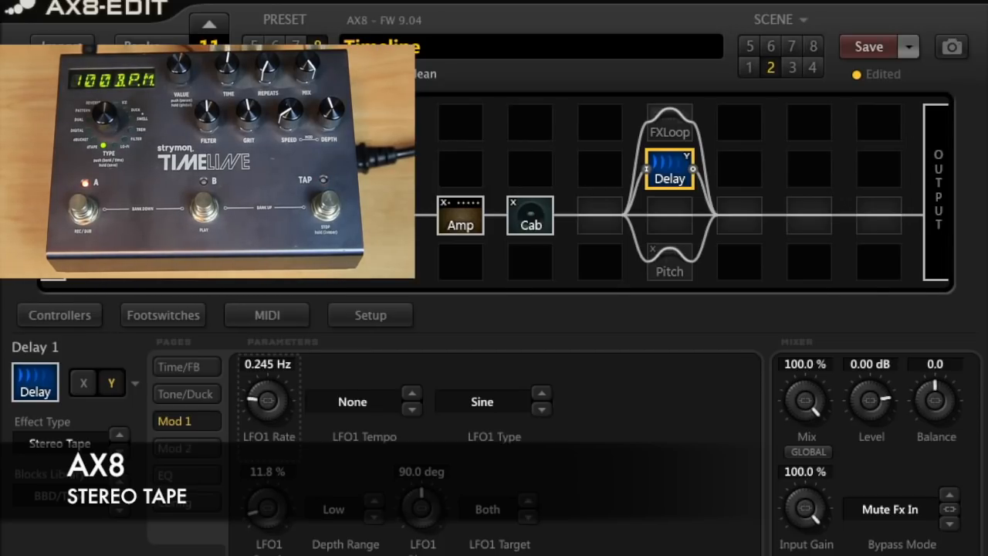
{"action": "left_click", "coordinate": [482, 402]}
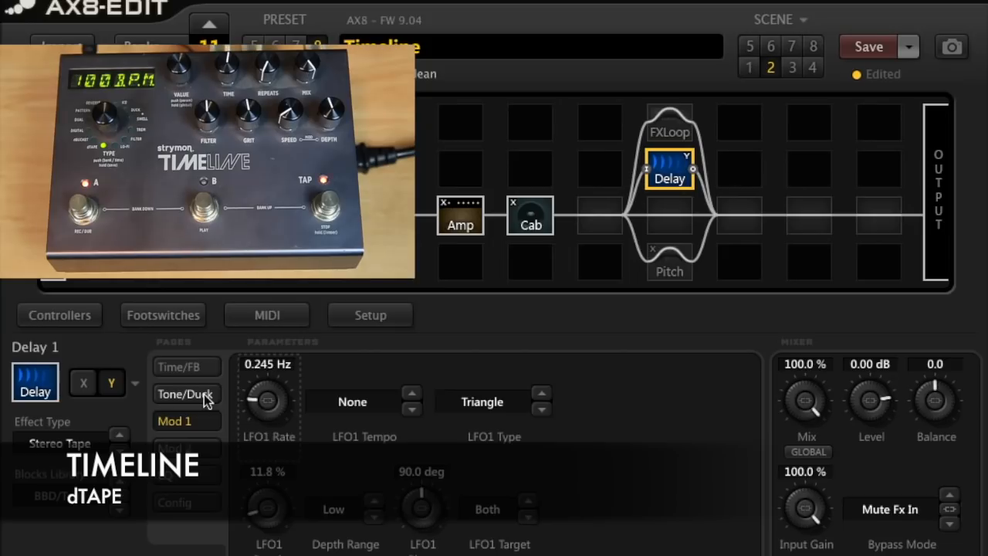
{"action": "left_click", "coordinate": [185, 394]}
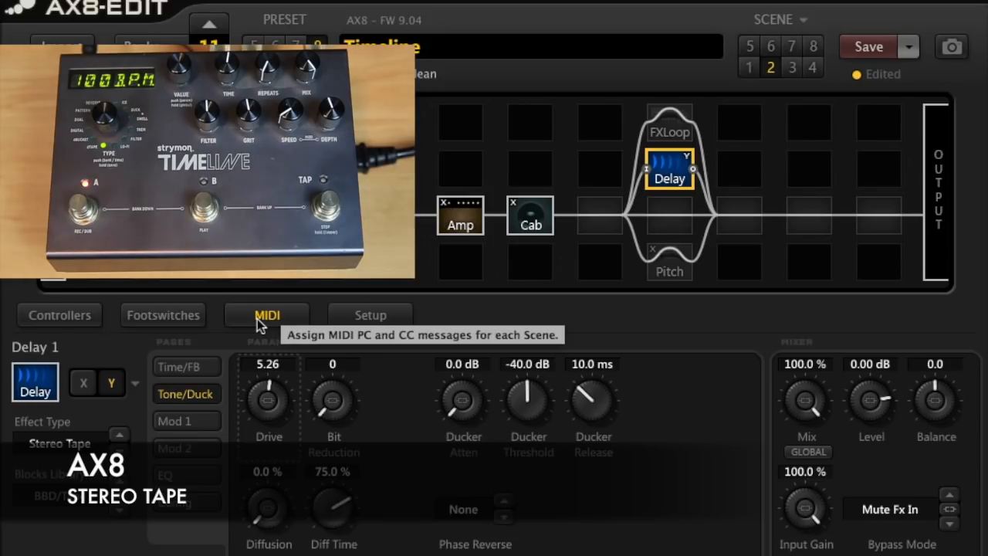
Step: Switch to scene 3, with the Pitch block engaged and the Delay bypassed
{"action": "left_click", "coordinate": [182, 366]}
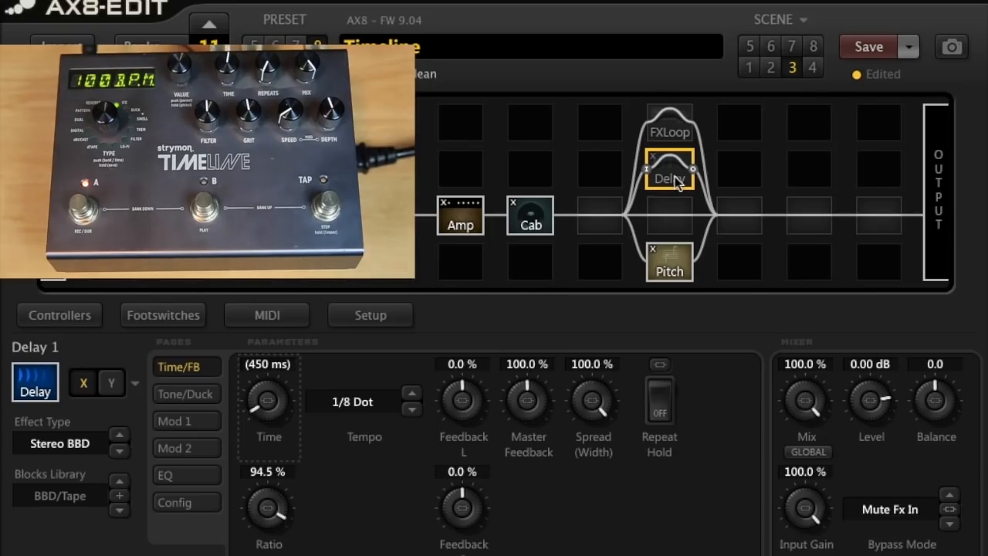
{"action": "left_click", "coordinate": [671, 262]}
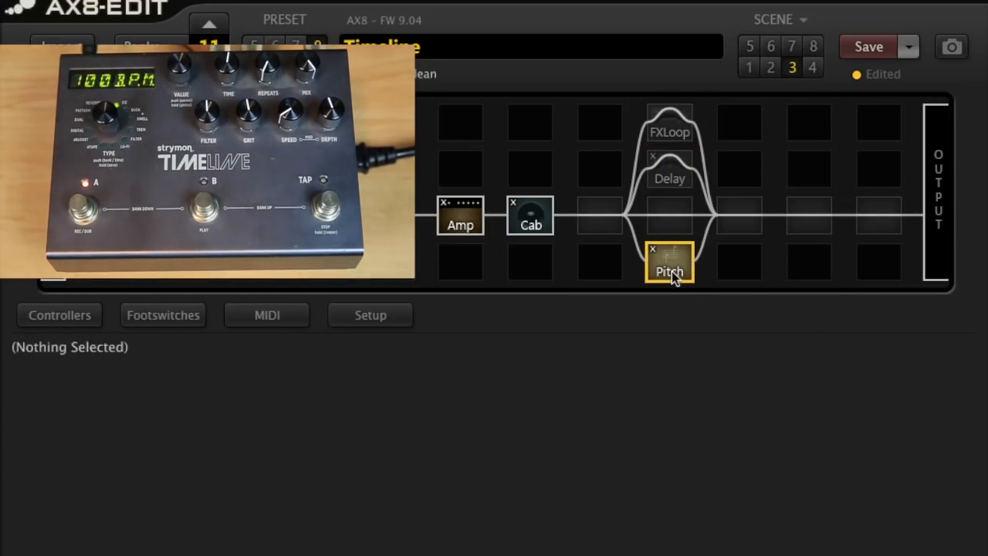
Step: Replace the Pitch block with a Multi-Delay set to Plex Shift
{"action": "left_click", "coordinate": [669, 270]}
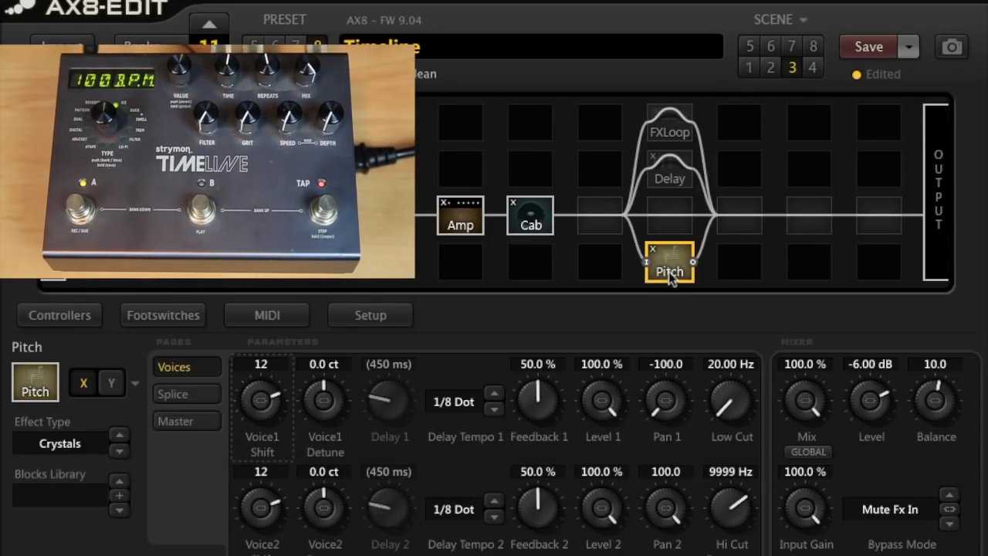
{"action": "right_click", "coordinate": [670, 265]}
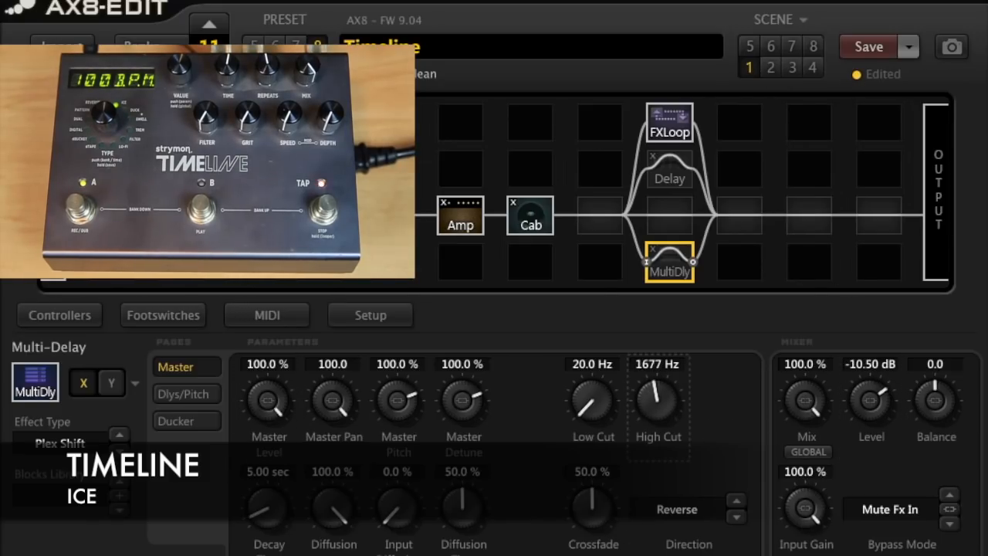
Step: Raise the Plex Shift Multi-Delay's high cut to 3337 Hz and compare scenes 3 and 2
{"action": "left_click_drag", "start_coordinate": [658, 394], "coordinate": [658, 371]}
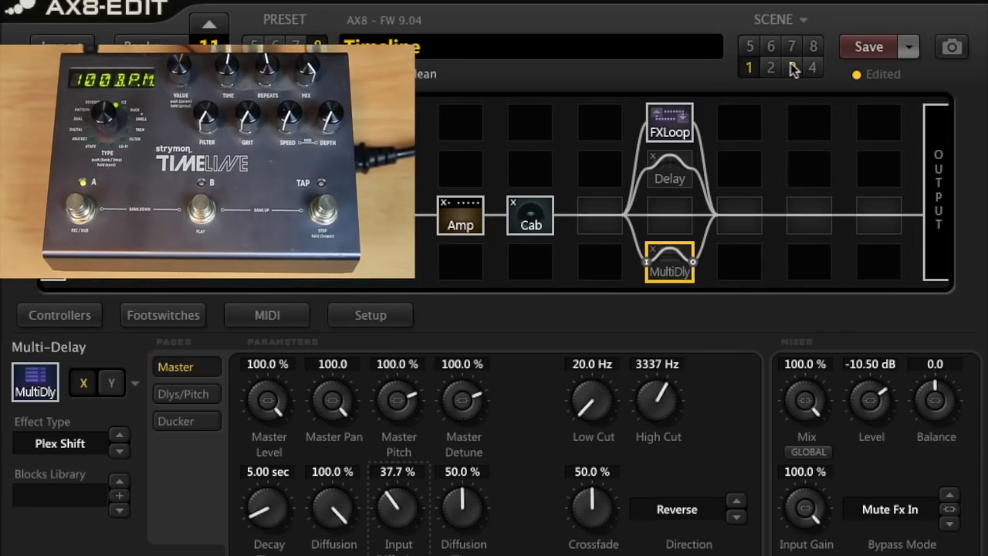
{"action": "mouse_move", "coordinate": [792, 68]}
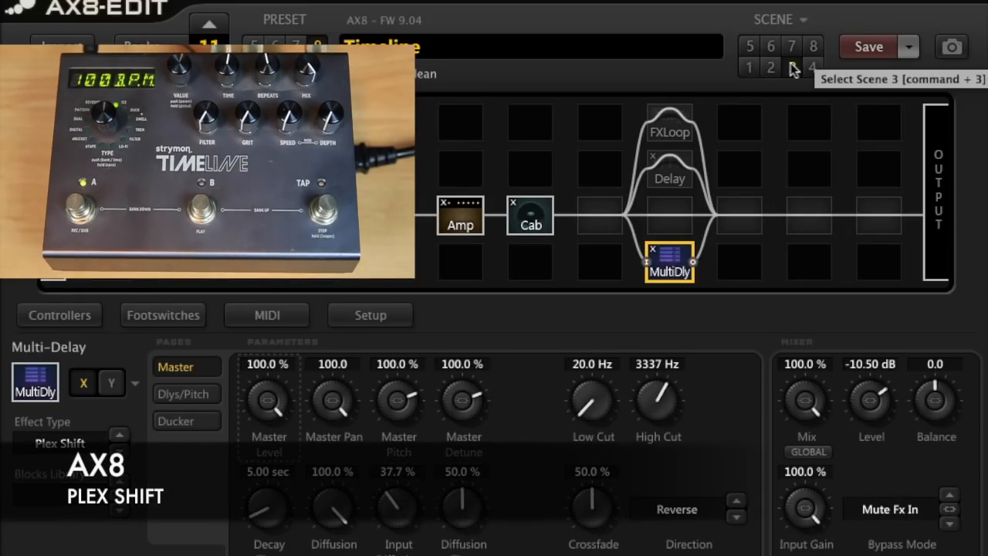
{"action": "left_click", "coordinate": [793, 68]}
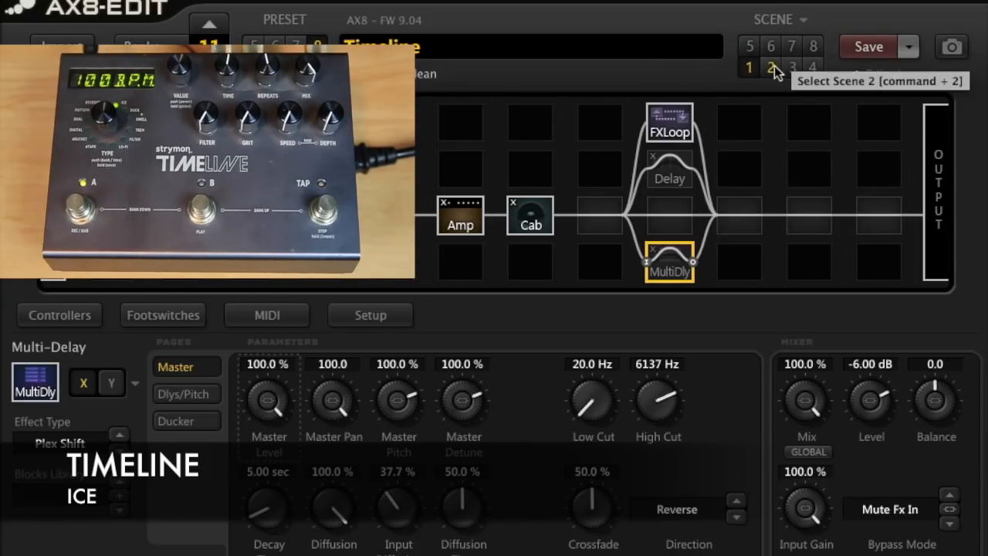
{"action": "left_click", "coordinate": [791, 68]}
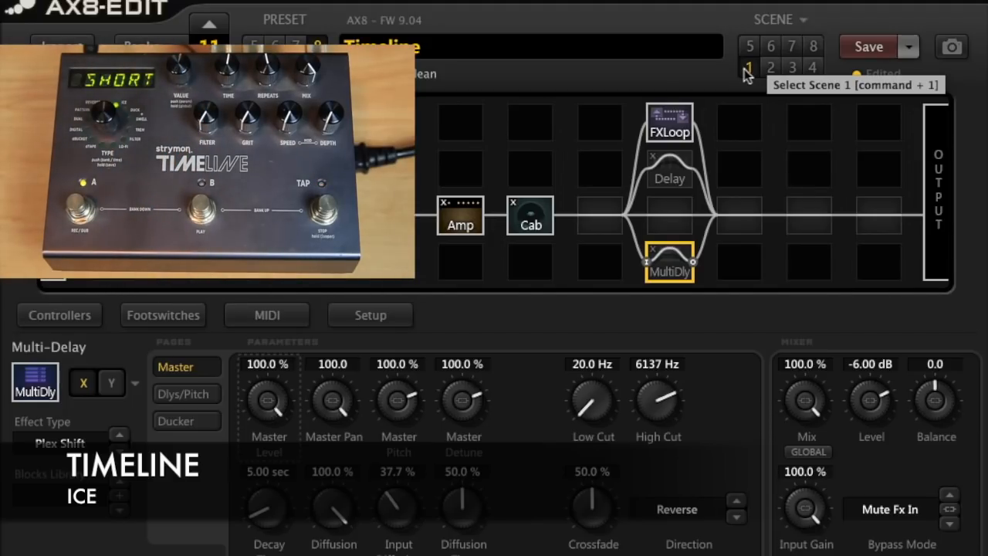
Step: Return to scene 1 and bring up the FX Loop block's settings
{"action": "left_click", "coordinate": [669, 265]}
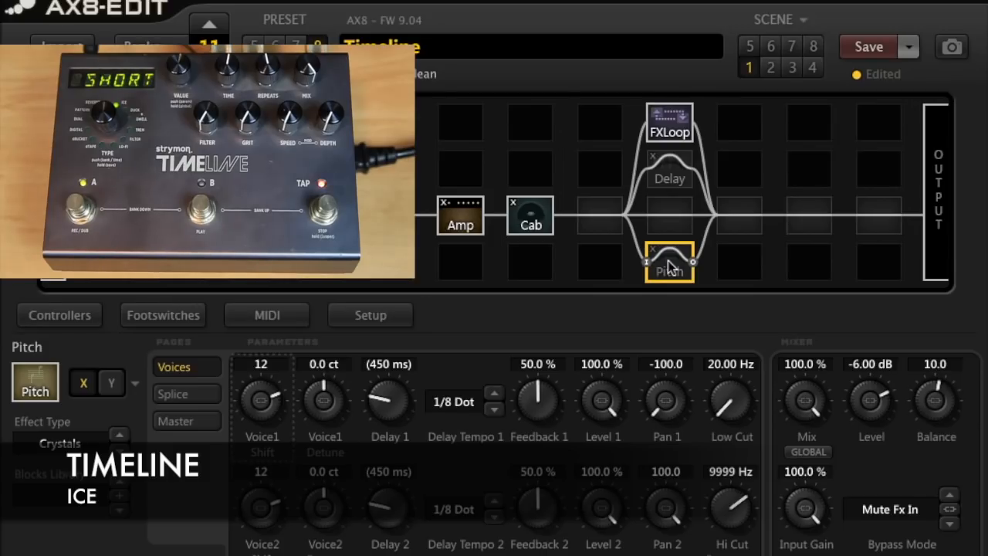
{"action": "left_click", "coordinate": [669, 122]}
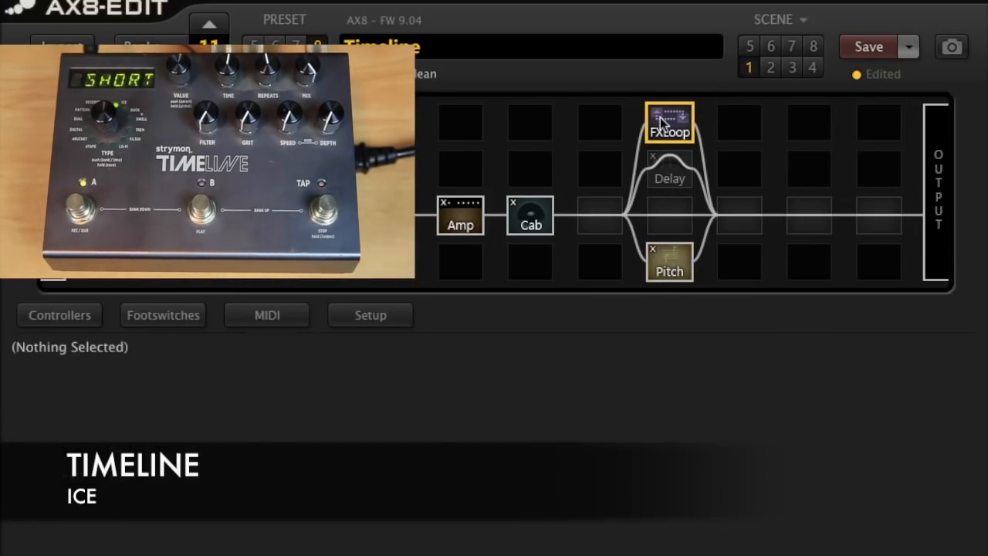
{"action": "left_click", "coordinate": [670, 124]}
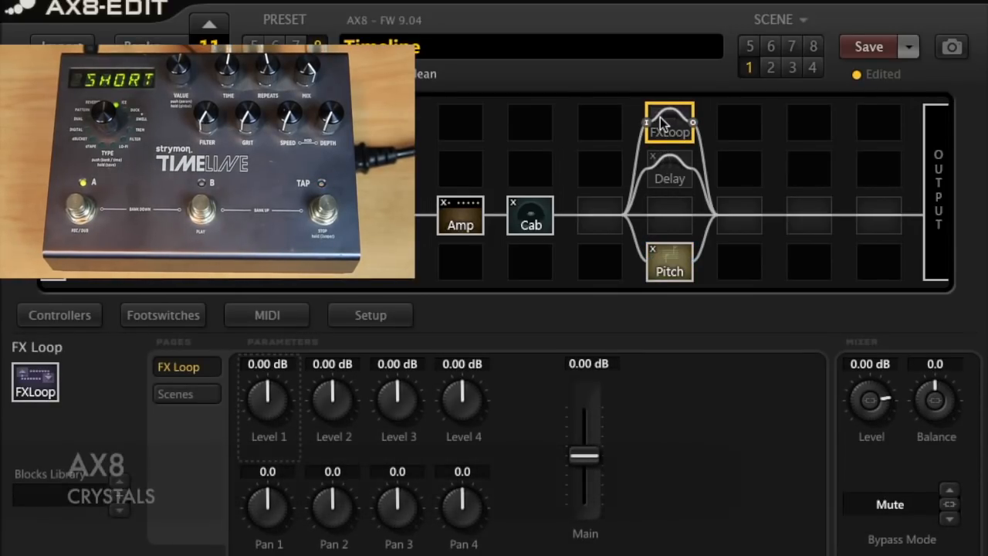